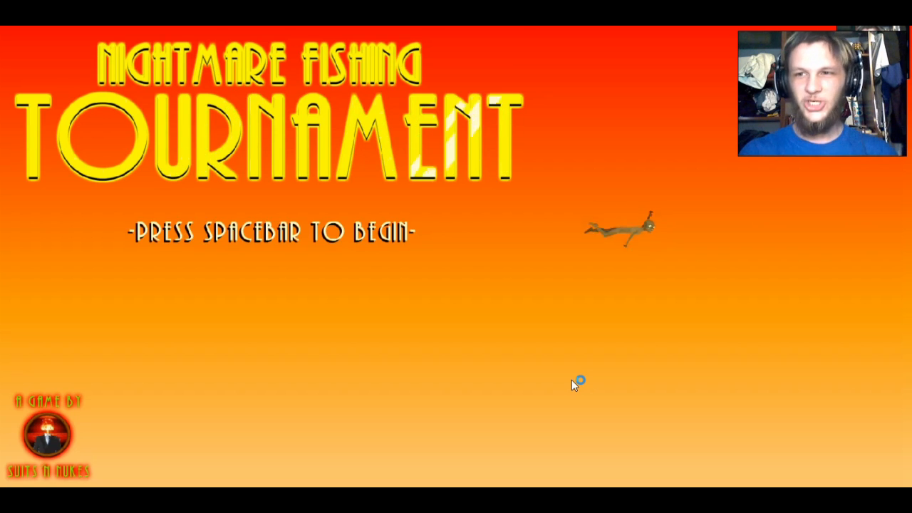
# Step: Start the game from the title screen, arriving at the Reaper's shop with 1000 credits
pyautogui.press('space')
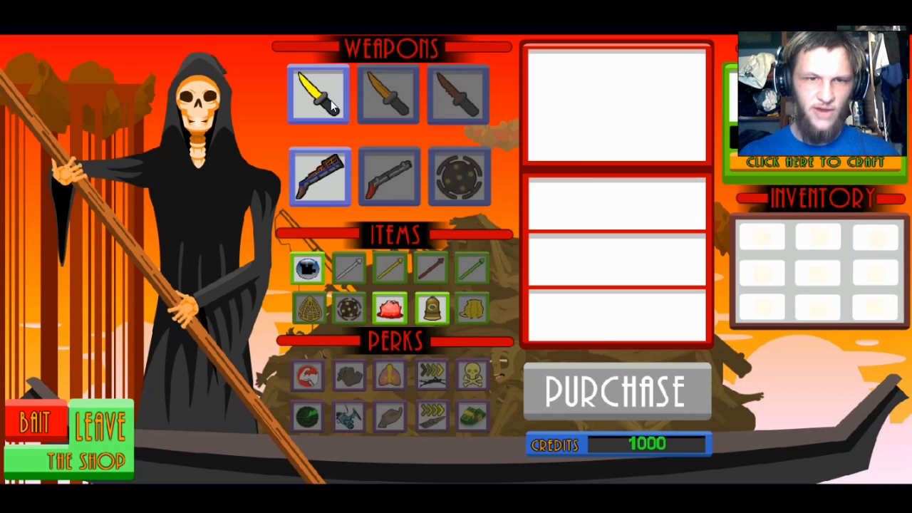
# Step: View the Panic Shank and Net Launcher, then buy the Net Launcher for all 1000 credits
pyautogui.click(318, 94)
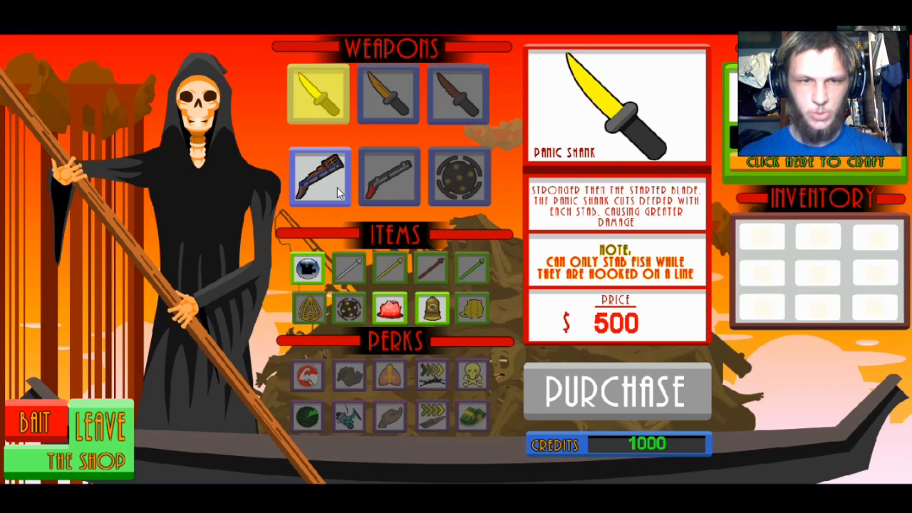
pyautogui.click(319, 177)
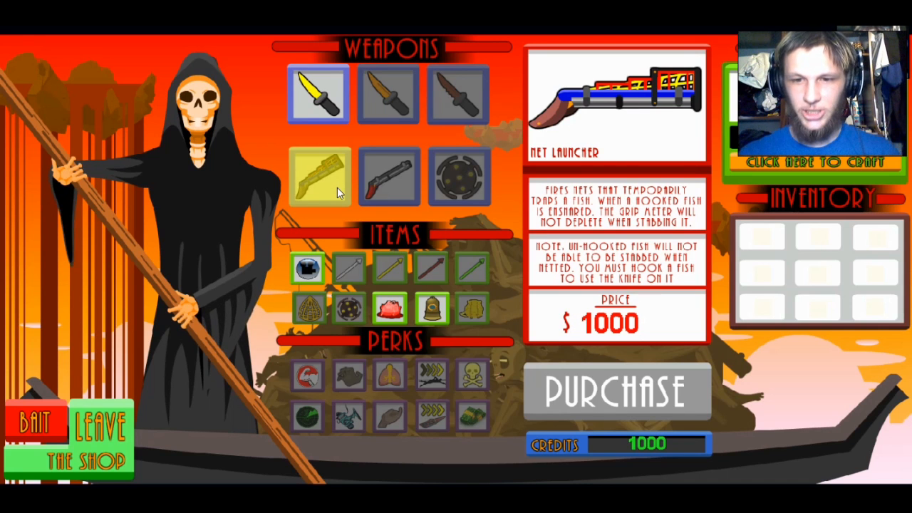
pyautogui.moveTo(470, 241)
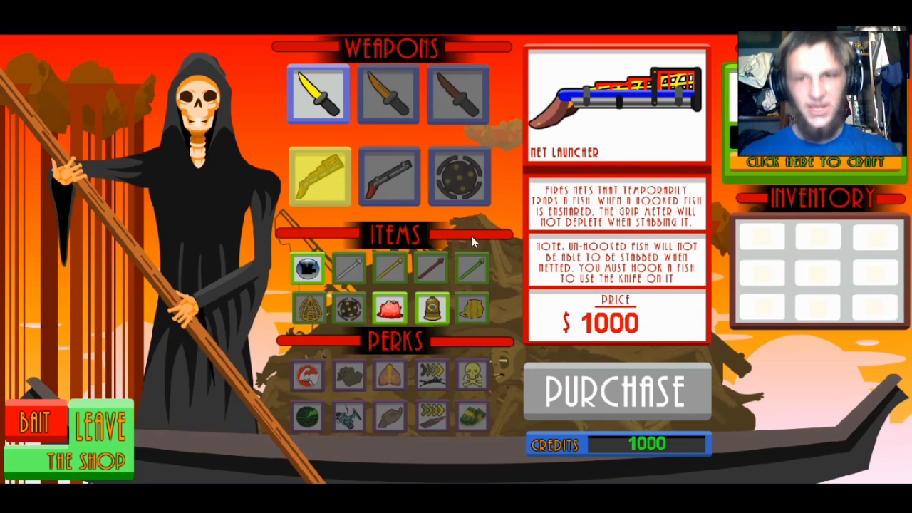
pyautogui.click(614, 391)
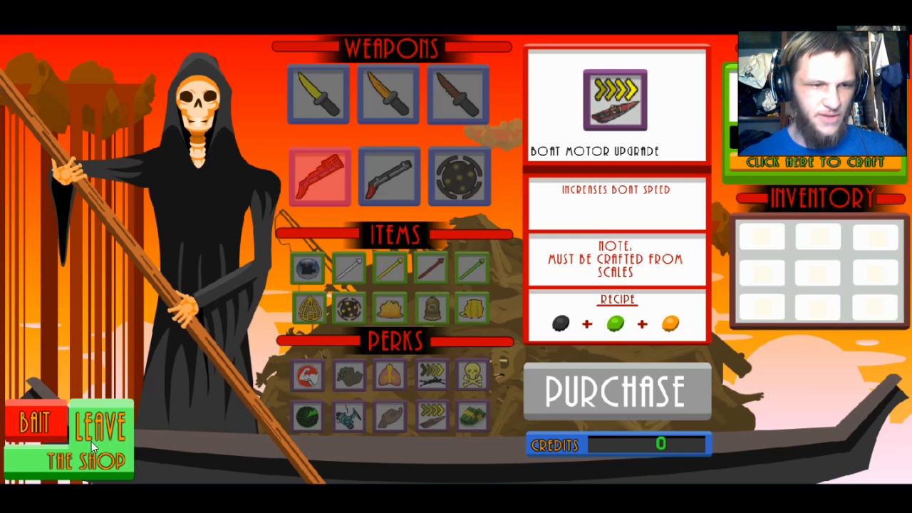
pyautogui.click(101, 439)
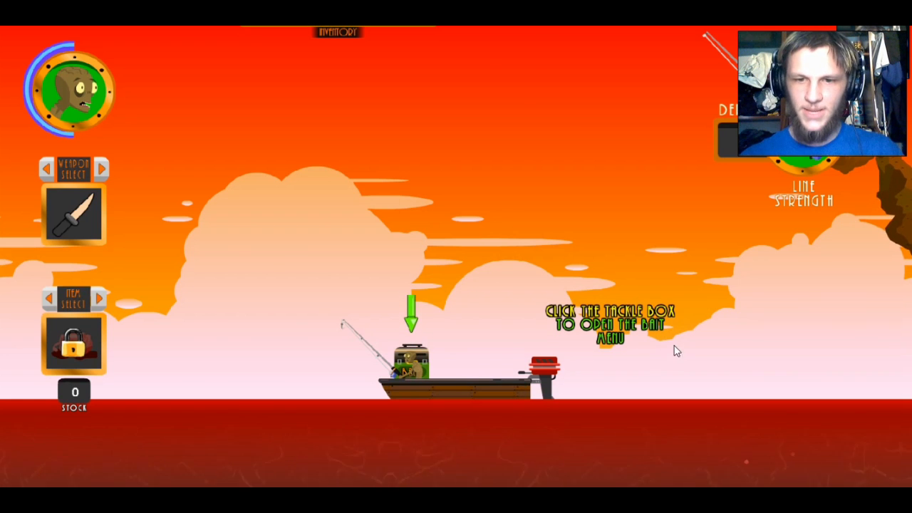
# Step: Open the tackle box bait menu and pick a bait type for the hook
pyautogui.click(411, 368)
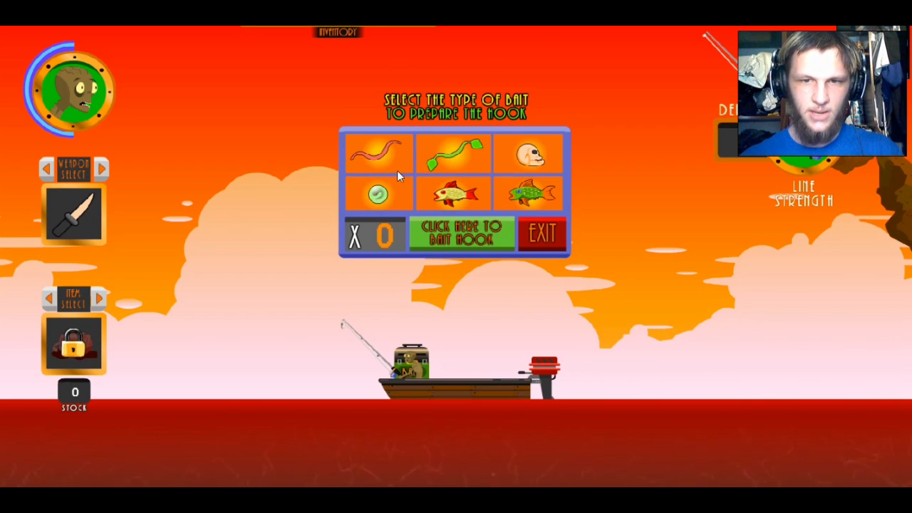
pyautogui.click(376, 194)
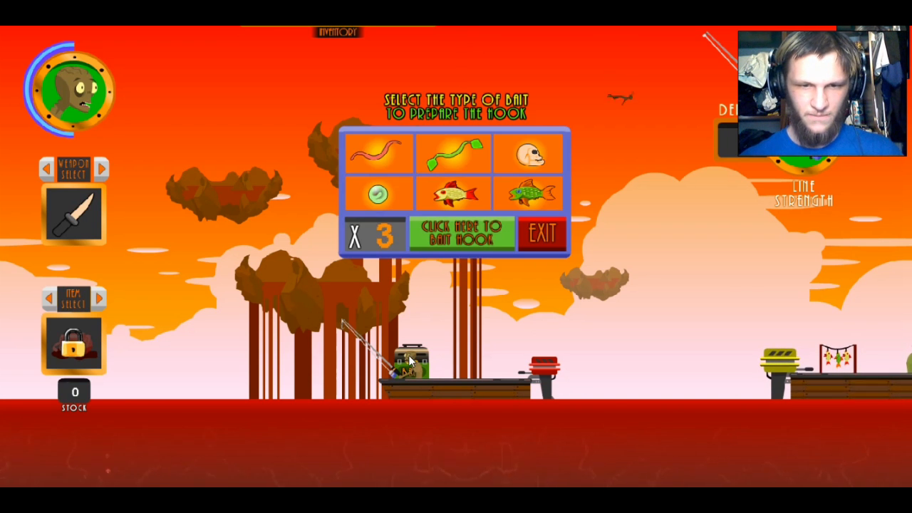
# Step: Browse the bait types, settle on the worm, and bait the hook with it
pyautogui.click(379, 194)
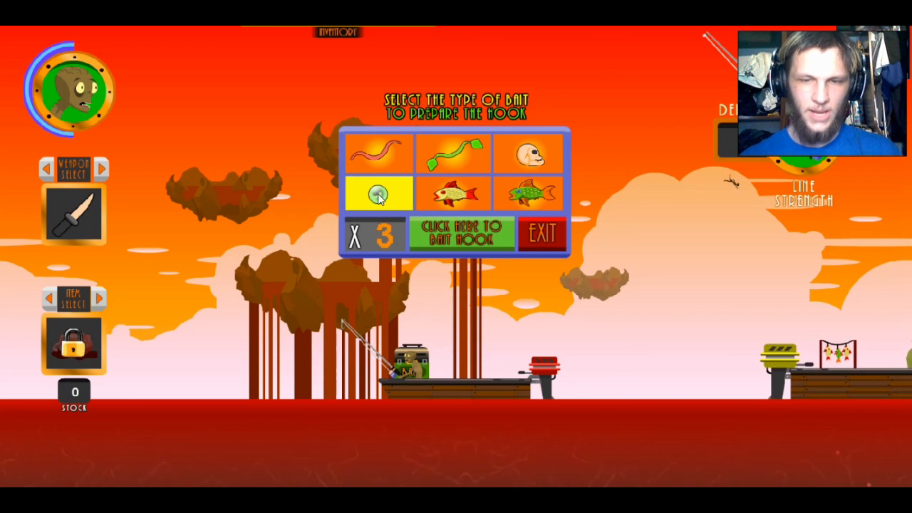
pyautogui.click(527, 192)
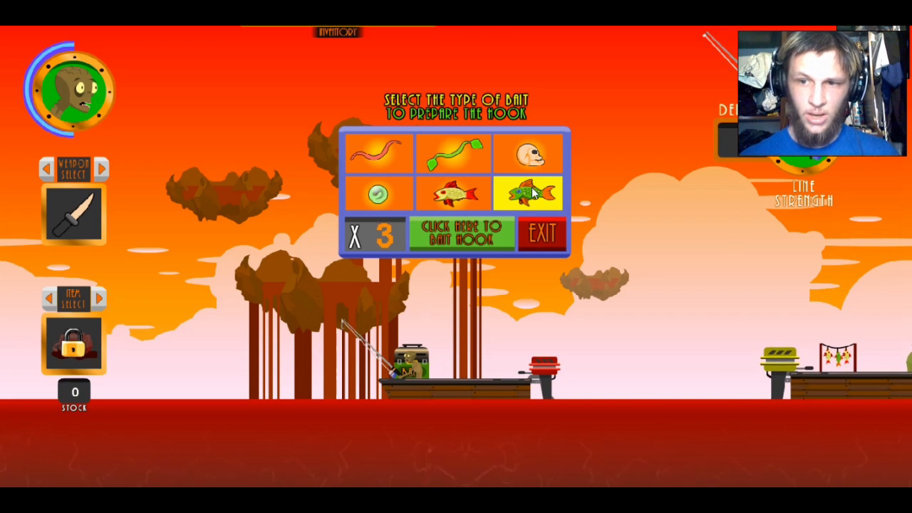
pyautogui.click(453, 194)
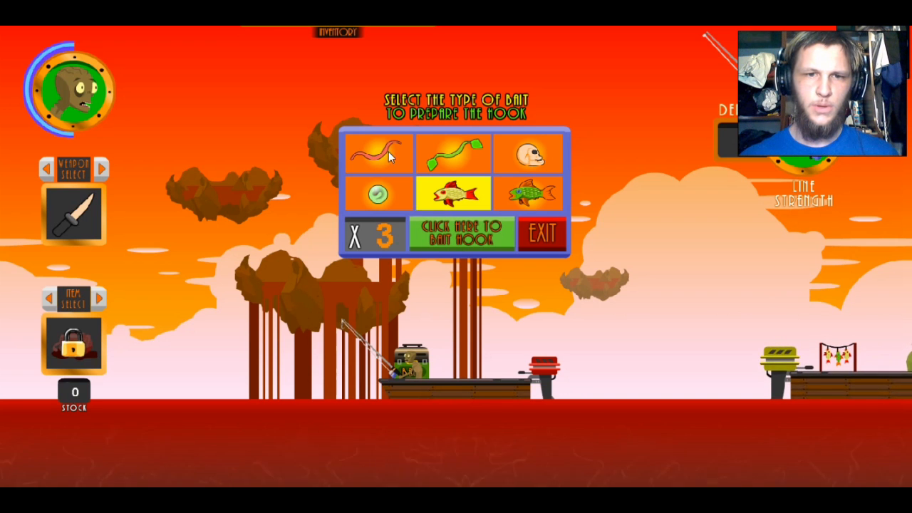
pyautogui.click(377, 151)
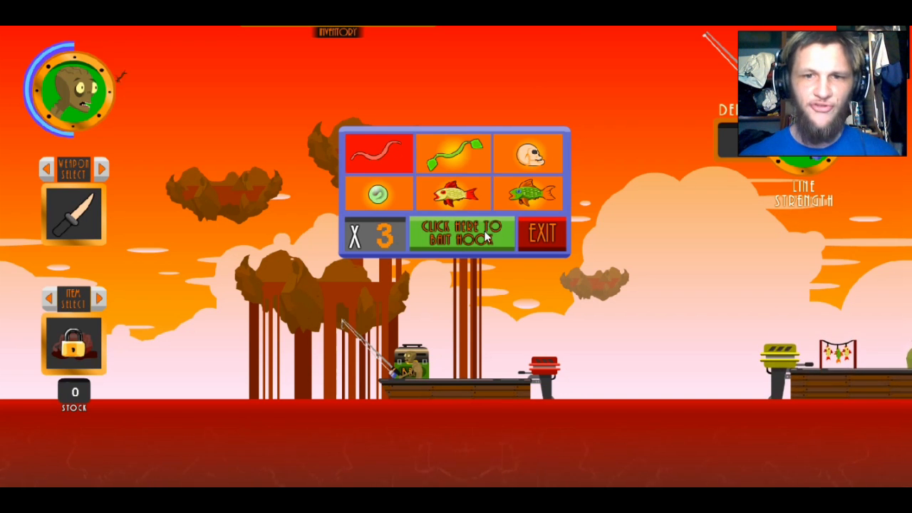
pyautogui.click(461, 234)
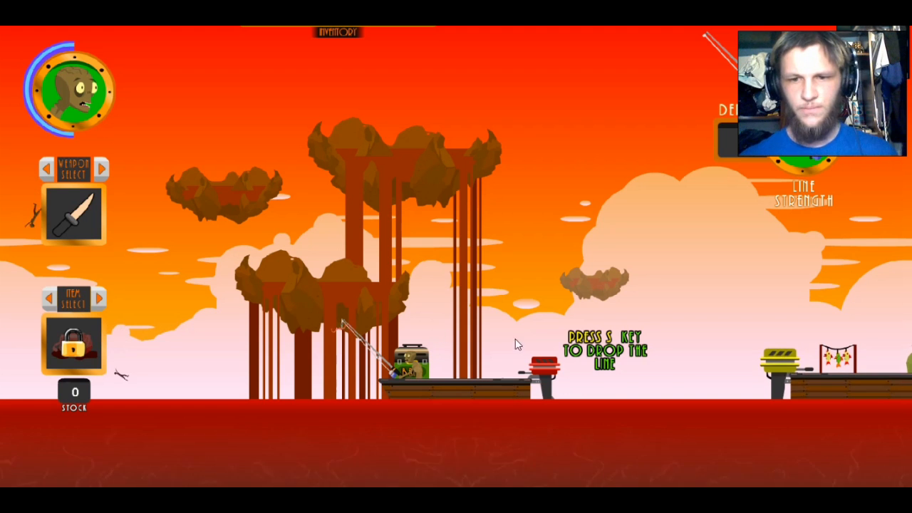
pyautogui.press('s')
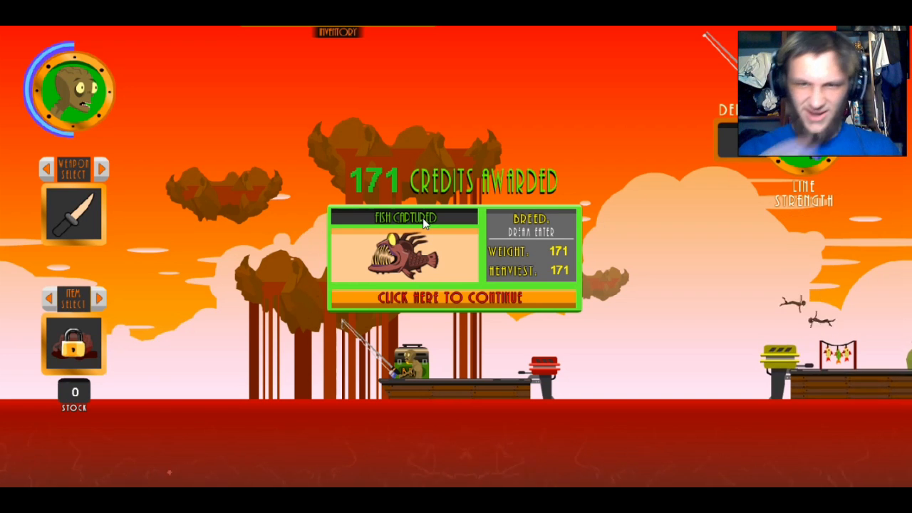
# Step: Dismiss the catch summary and enter the Reaper's shop with 171 credits
pyautogui.click(459, 298)
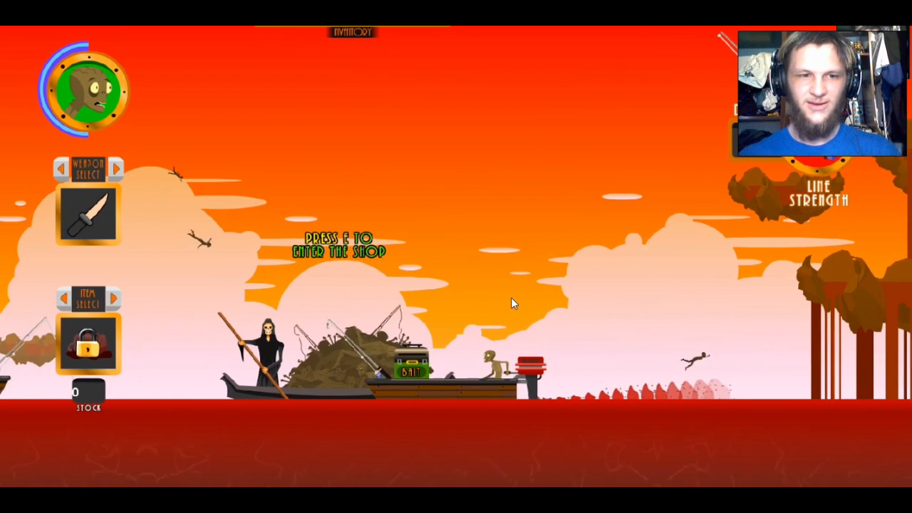
pyautogui.press('e')
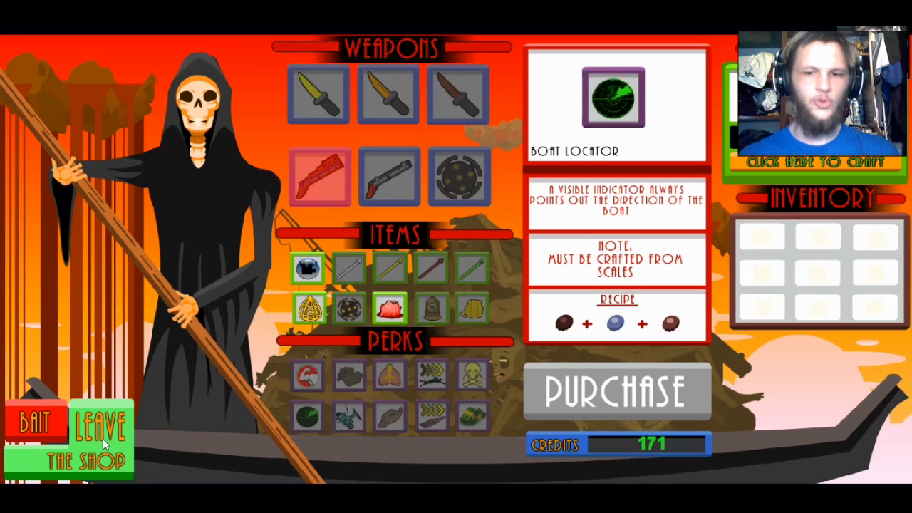
pyautogui.click(100, 439)
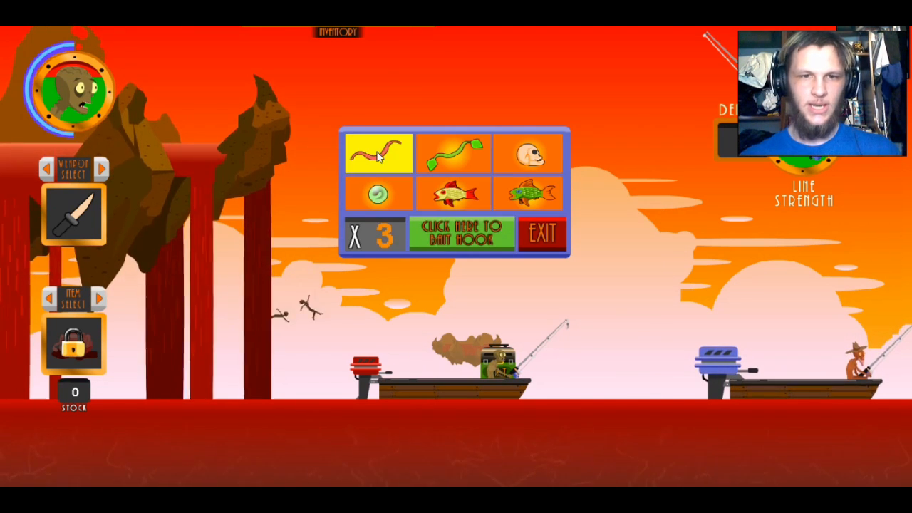
pyautogui.click(541, 234)
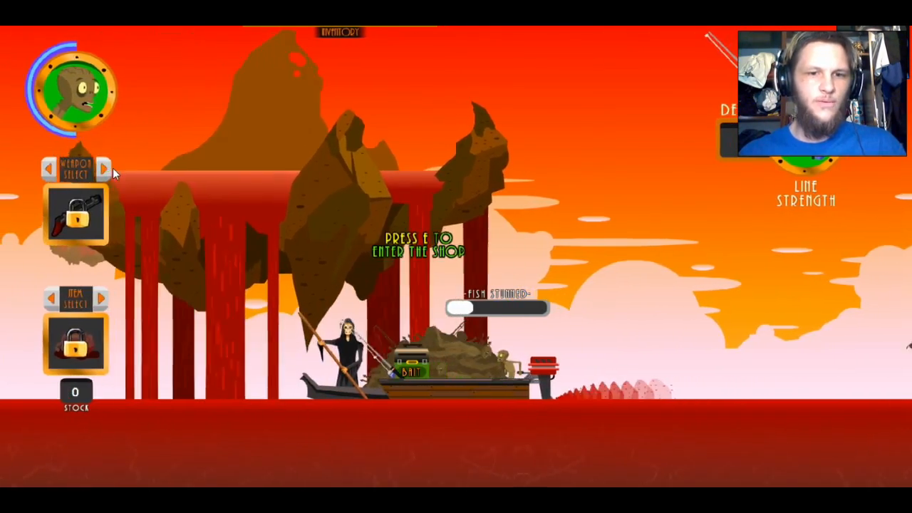
# Step: Enter the Reaper's shop, then leave it with 171 credits still unspent
pyautogui.press('e')
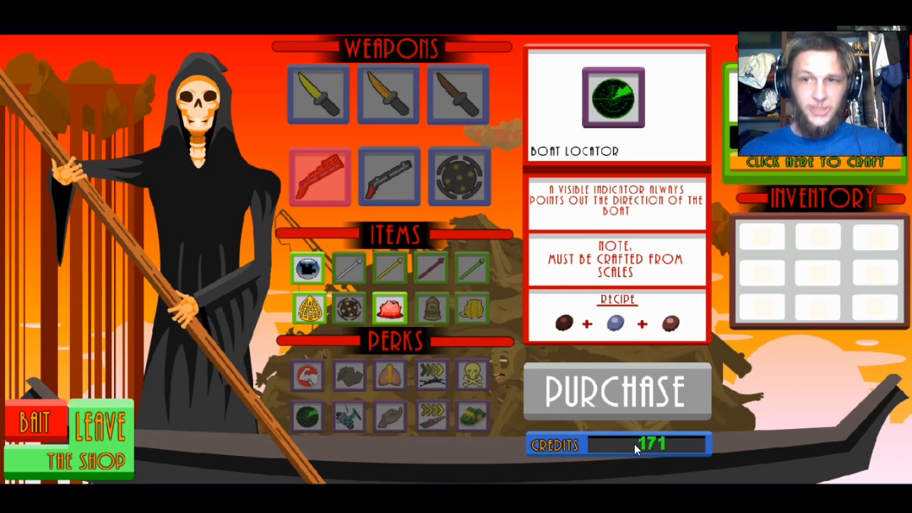
pyautogui.moveTo(342, 447)
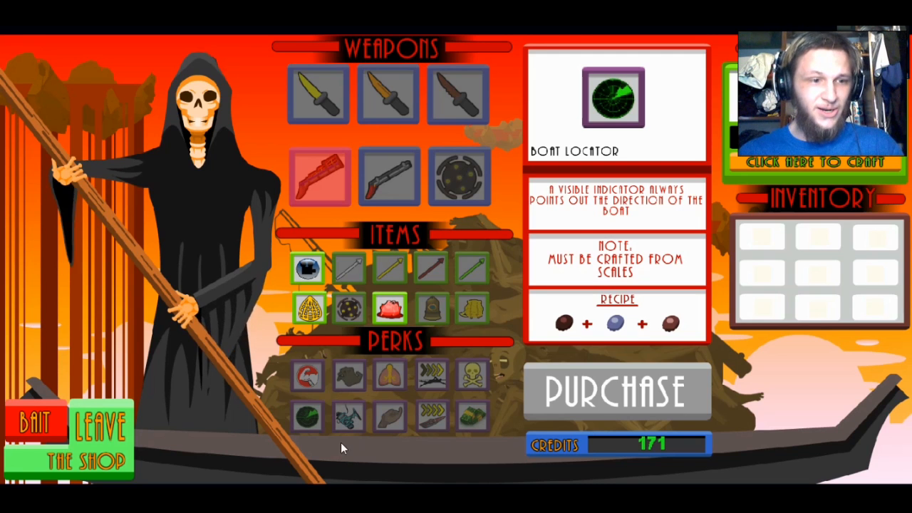
pyautogui.click(102, 425)
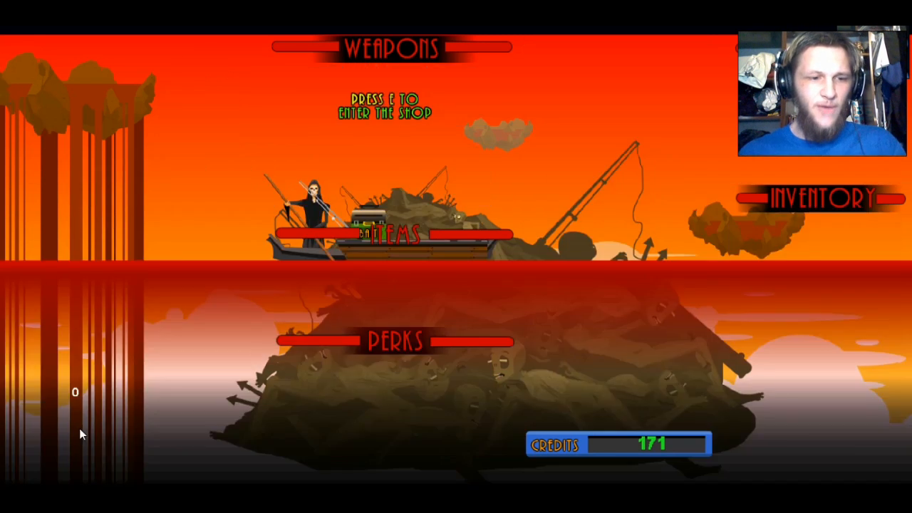
# Step: Move away from the shop and bring up the bait menu with three baits available
pyautogui.press('e')
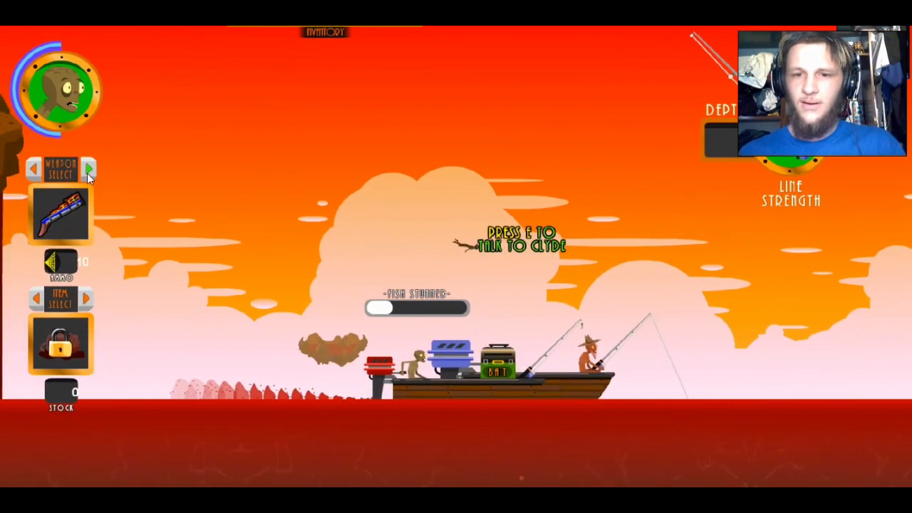
pyautogui.click(89, 168)
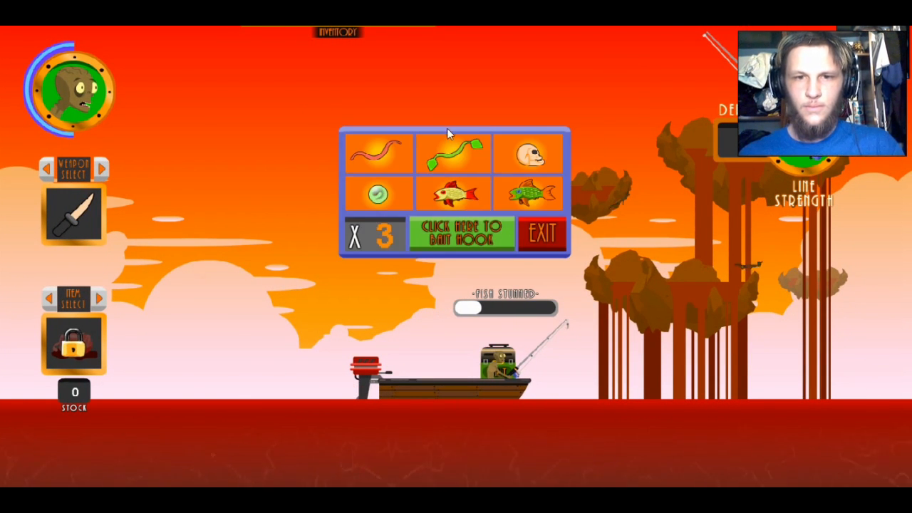
pyautogui.click(543, 234)
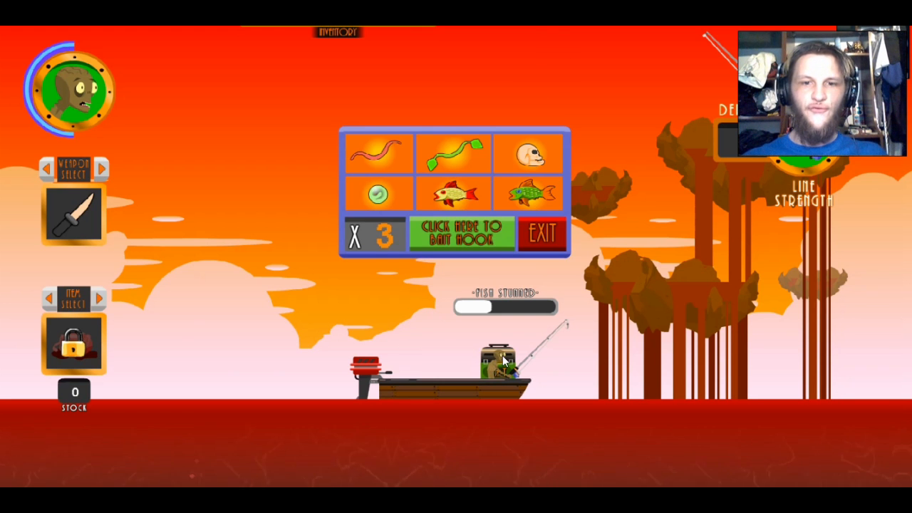
# Step: Bait the hook before fishing and sailing back beside the Reaper's boat
pyautogui.click(542, 233)
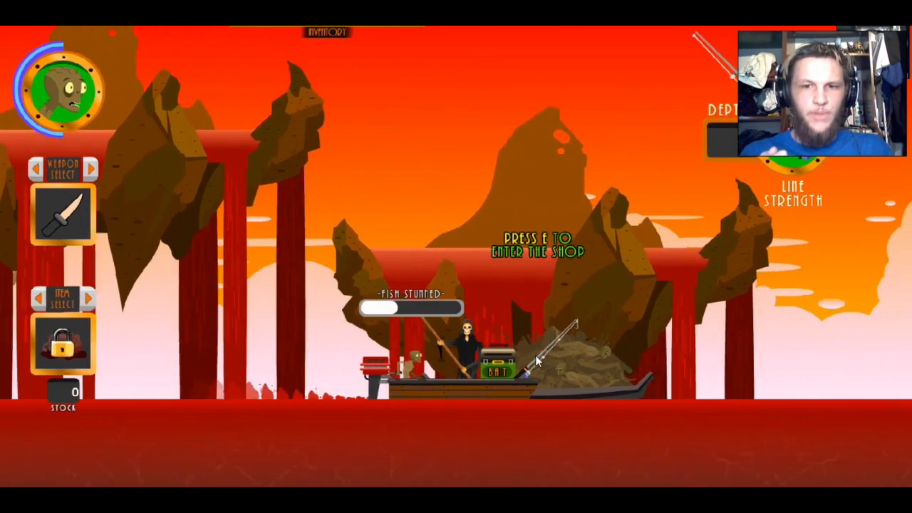
pyautogui.press('e')
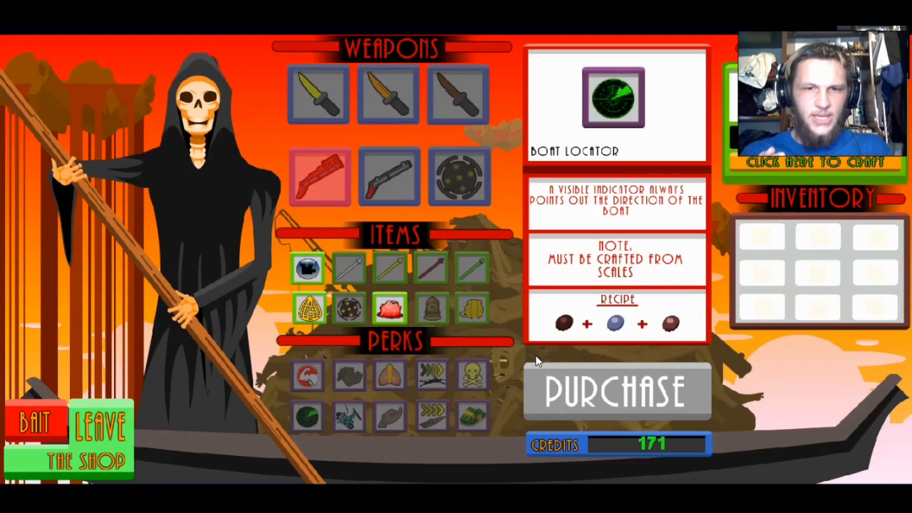
pyautogui.moveTo(658, 419)
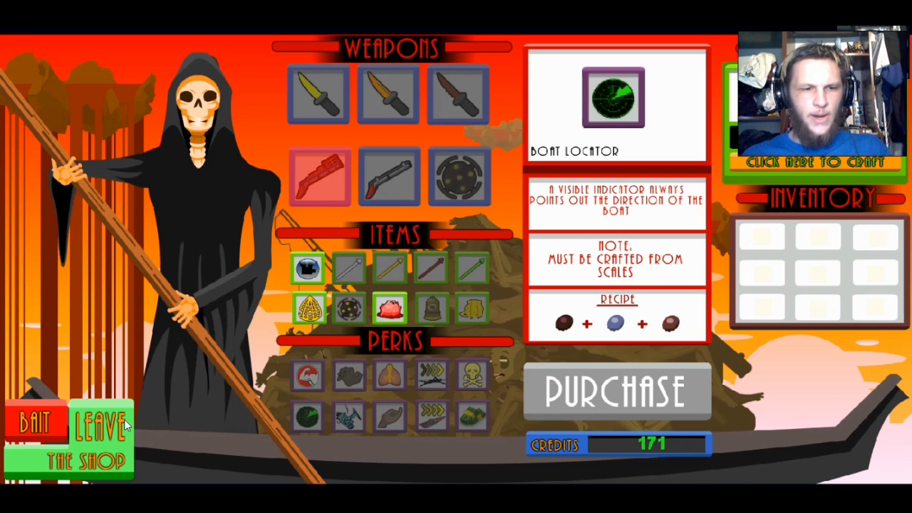
pyautogui.click(98, 434)
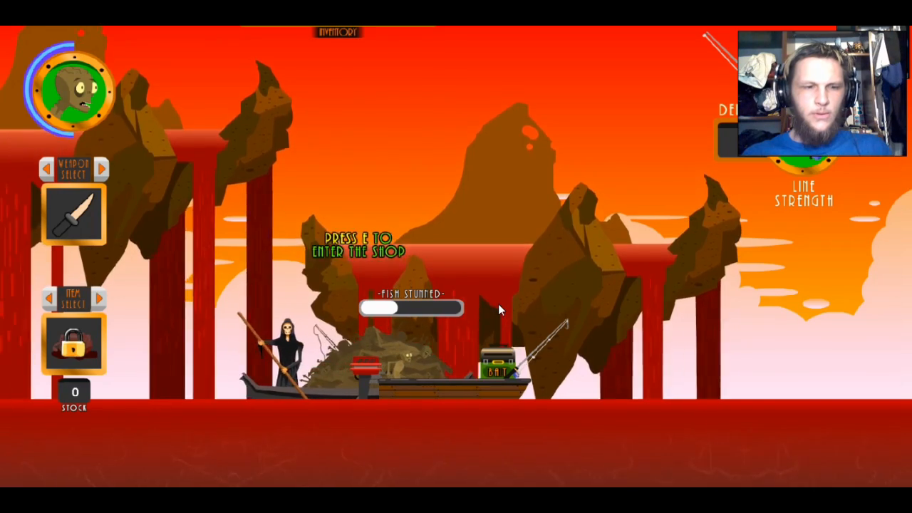